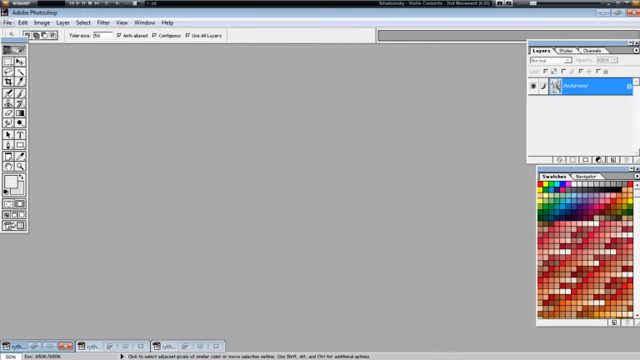
Step: Bring up the Open dialog on the folder of numbered comic page thumbnails
left_click(9, 23)
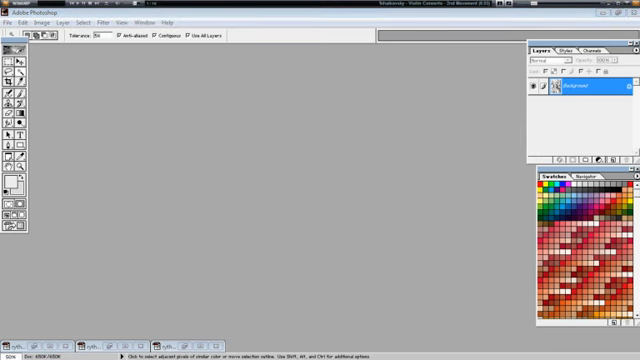
left_click(8, 23)
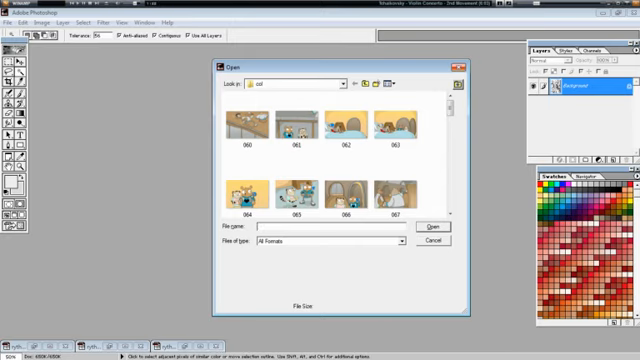
Step: Open rythm bad ex.png from the Open dialog
left_click(431, 242)
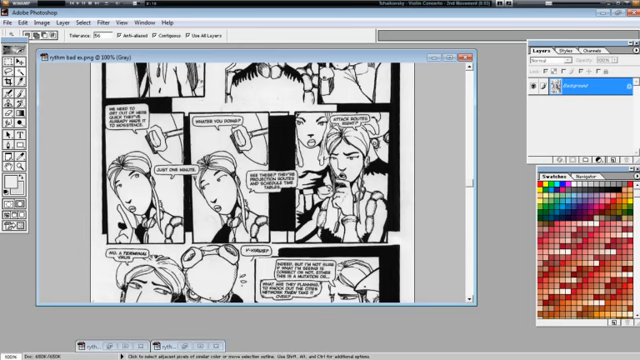
Step: Scroll the view up while bringing up rythm good ex.png with a new layer
scroll("up", 3)
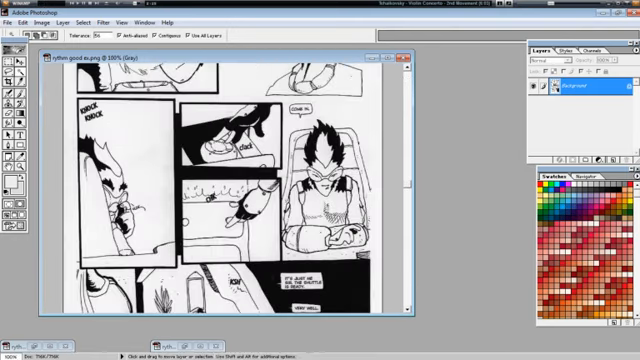
scroll("up", 3)
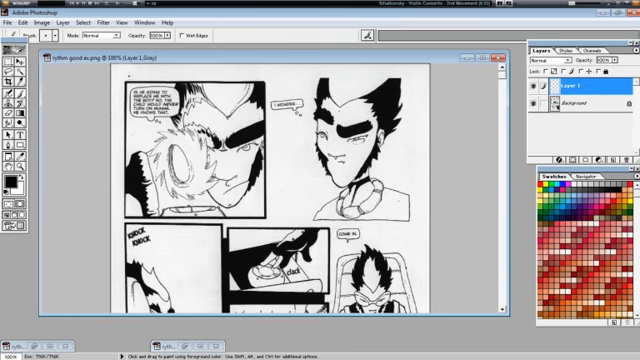
mouse_move(115, 77)
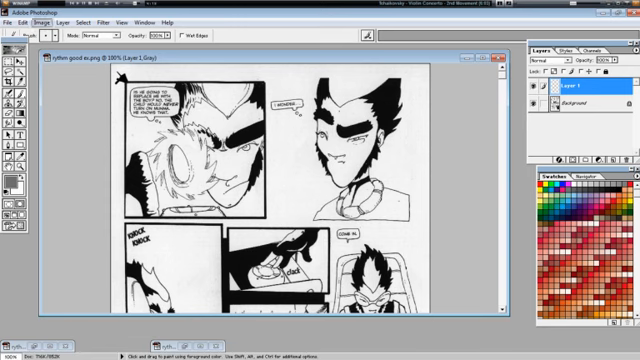
Step: Switch rythm good ex.png to RGB Color mode from the Image menu
left_click(37, 22)
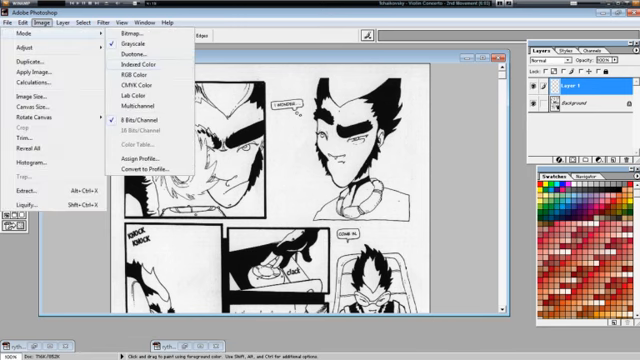
left_click(131, 43)
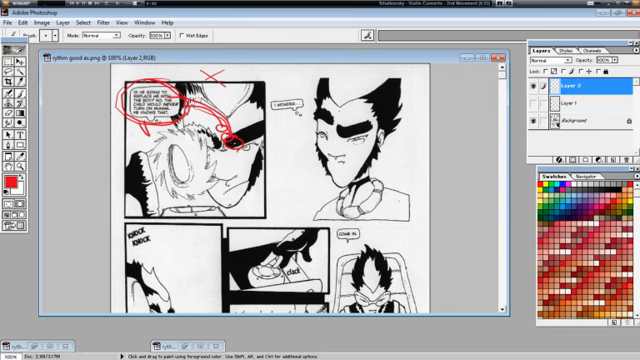
Step: Hide the Layer 1 and Layer 2 markup and add an empty Layer 3
left_click_drag(232, 140, 190, 172)
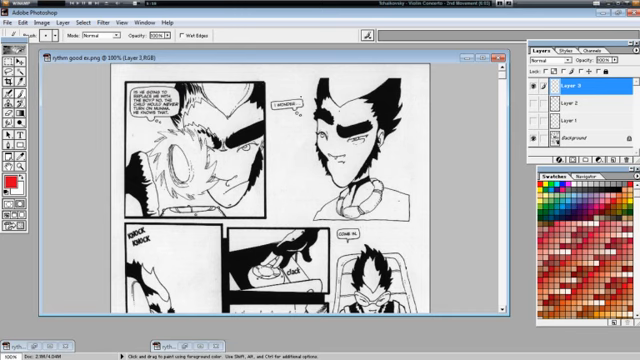
Step: Circle the I WONDER and COME IN balloons in red and draw reading-path flow lines
left_click_drag(260, 95, 300, 120)
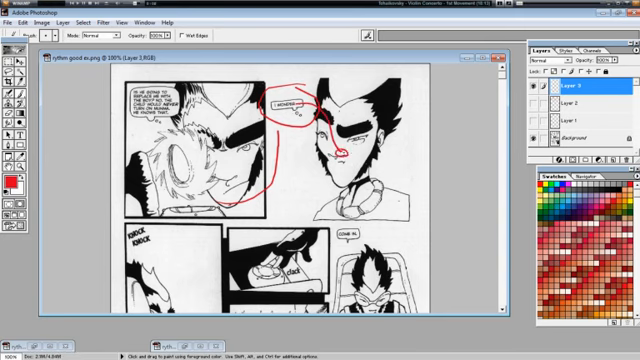
left_click_drag(350, 150, 355, 205)
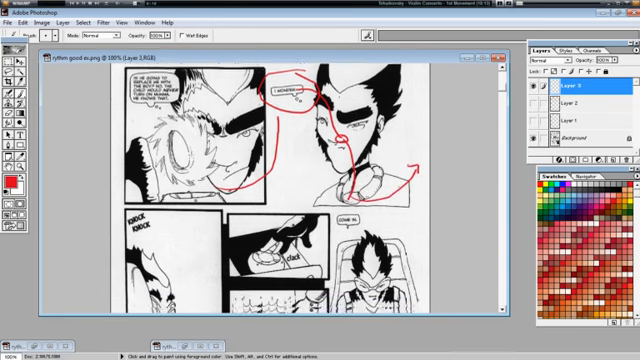
scroll("down", 3)
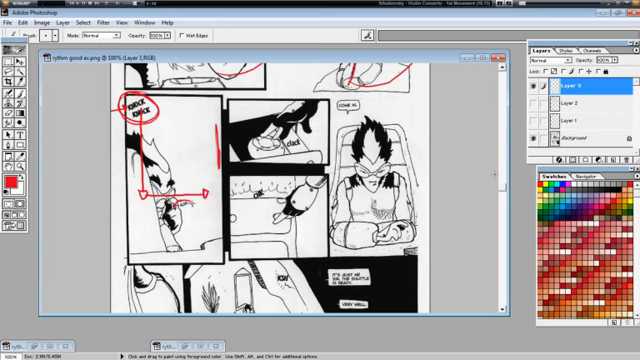
left_click_drag(168, 205, 188, 225)
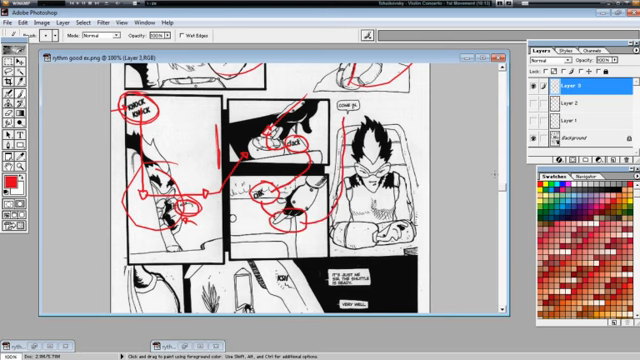
left_click_drag(340, 100, 360, 120)
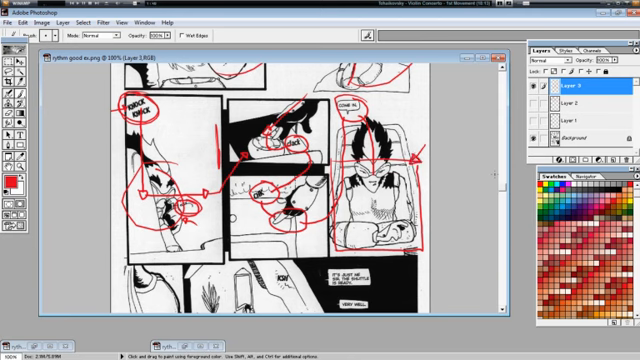
scroll("down", 3)
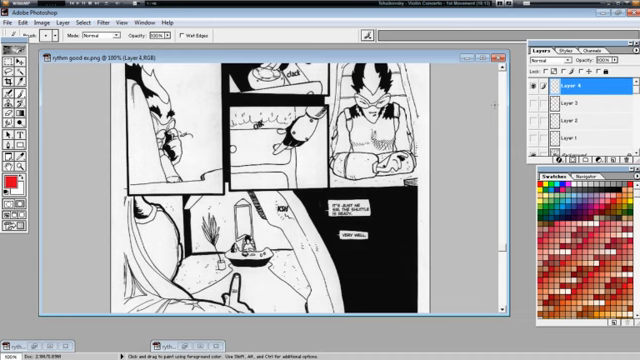
Step: On Layer 4, box the bottom panel in red and circle both balloons and KSH
scroll("down", 3)
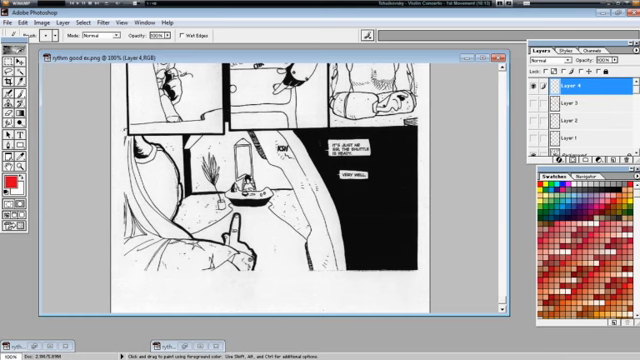
left_click_drag(130, 128, 410, 290)
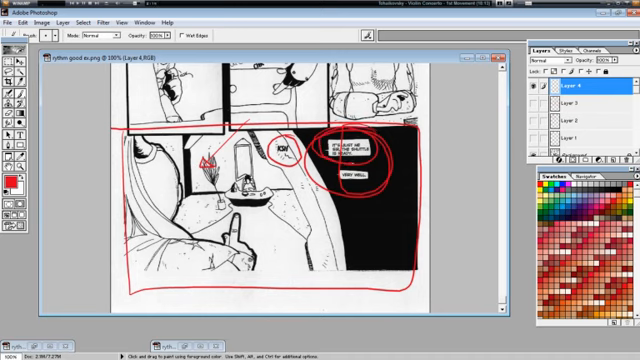
Step: Add Layer 5 and circle the VERY WELL balloon in red
left_click(534, 88)
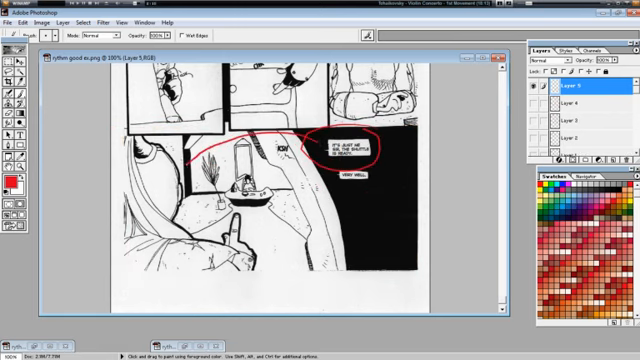
left_click(185, 164)
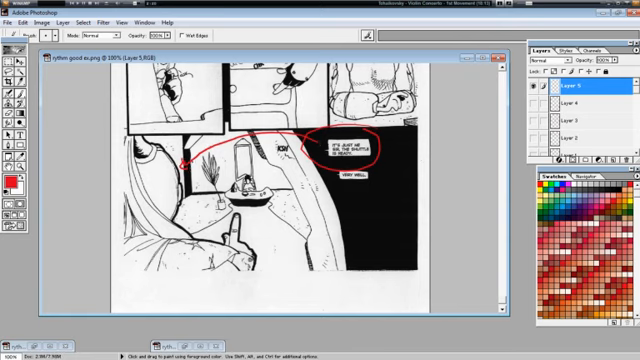
left_click_drag(175, 113, 245, 155)
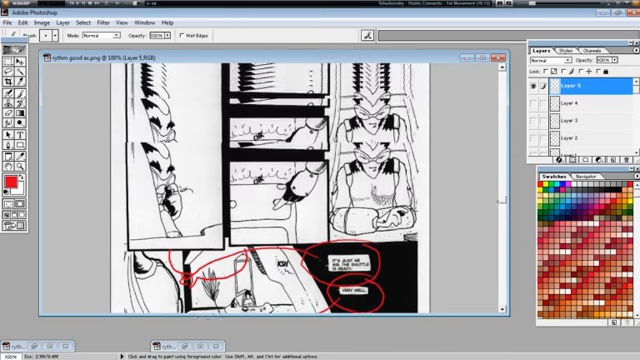
Step: Brush red arrows and circles across the bottom panel, circling the WE'RE BACK balloon
scroll("down", 3)
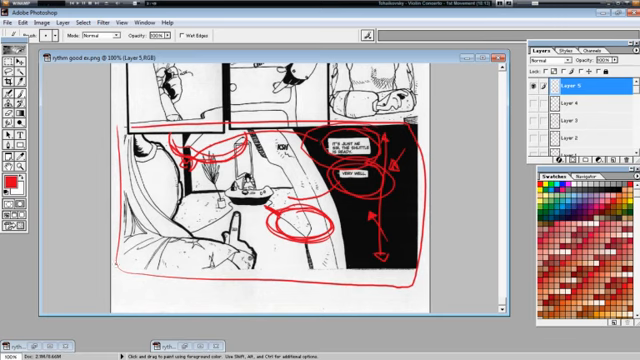
left_click_drag(120, 290, 430, 293)
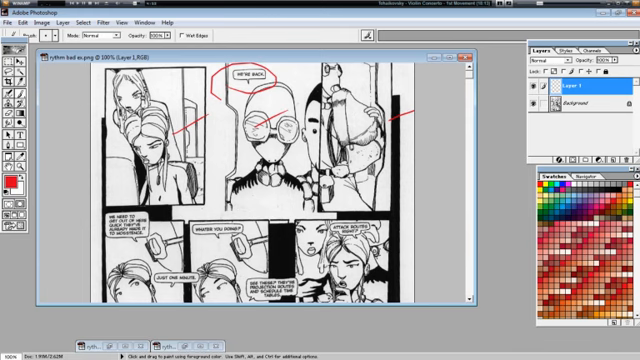
Step: Mark the first panel in red and circle the top-right face, then undo the stroke
scroll("down", 3)
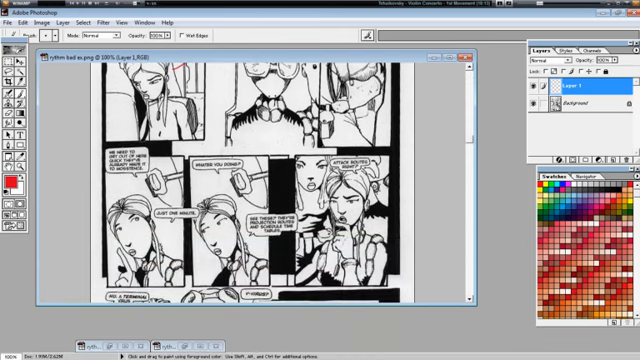
scroll("down", 3)
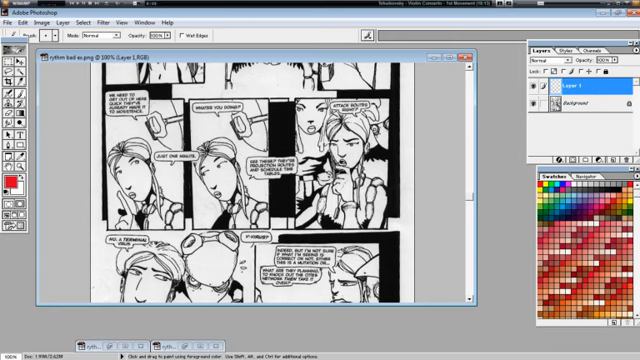
left_click(130, 135)
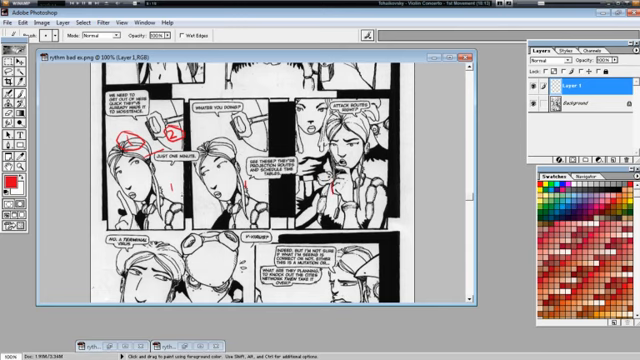
left_click_drag(172, 192, 200, 192)
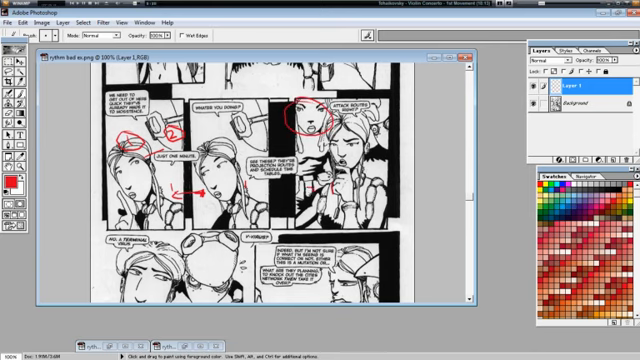
key("ctrl+z")
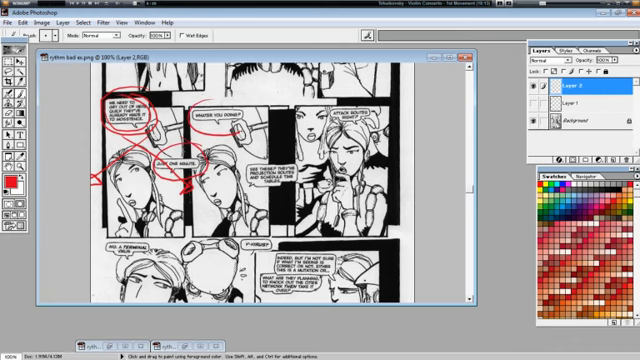
Step: Circle the top balloons in red and link them with a path stroke
left_click_drag(245, 145, 305, 185)
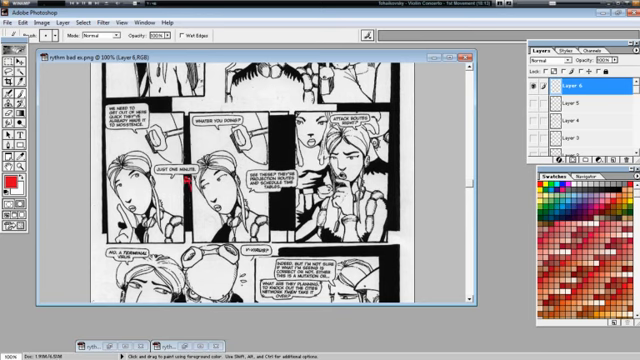
Step: Scribble red markup over the top-left balloon on Layer 7
left_click_drag(135, 158, 200, 185)
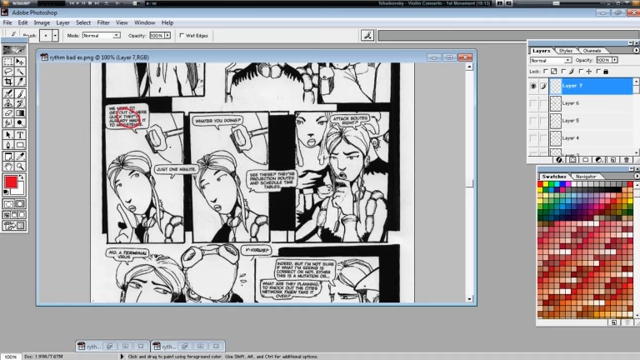
left_click_drag(155, 160, 185, 180)
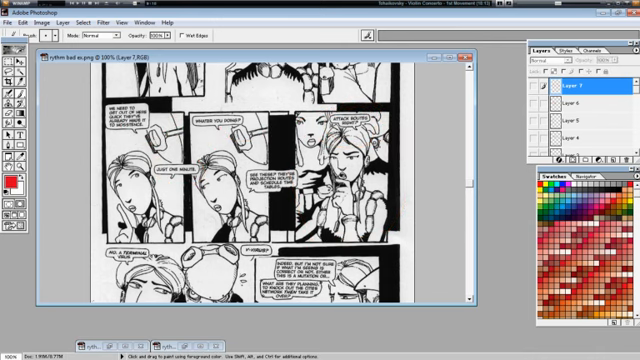
Step: Circle the lower panels' balloons in red with path lines, then hide Layer 10
scroll("down", 3)
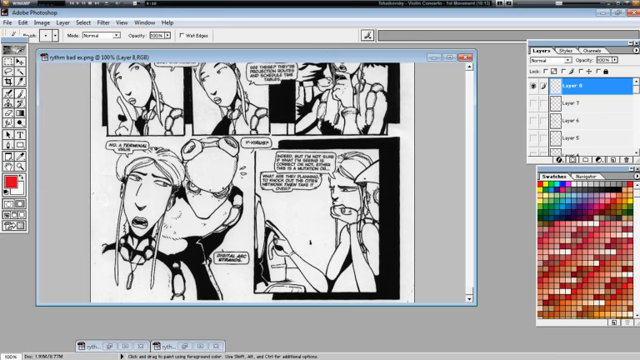
left_click_drag(235, 135, 280, 160)
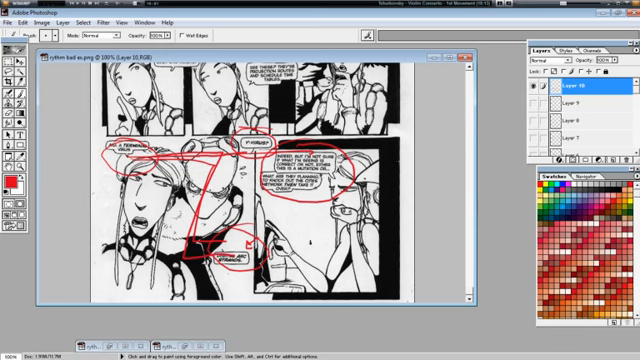
left_click(537, 90)
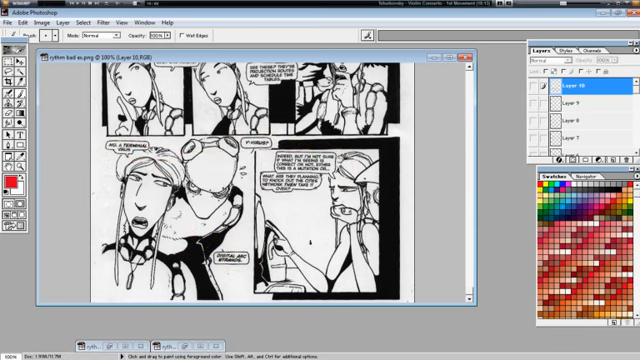